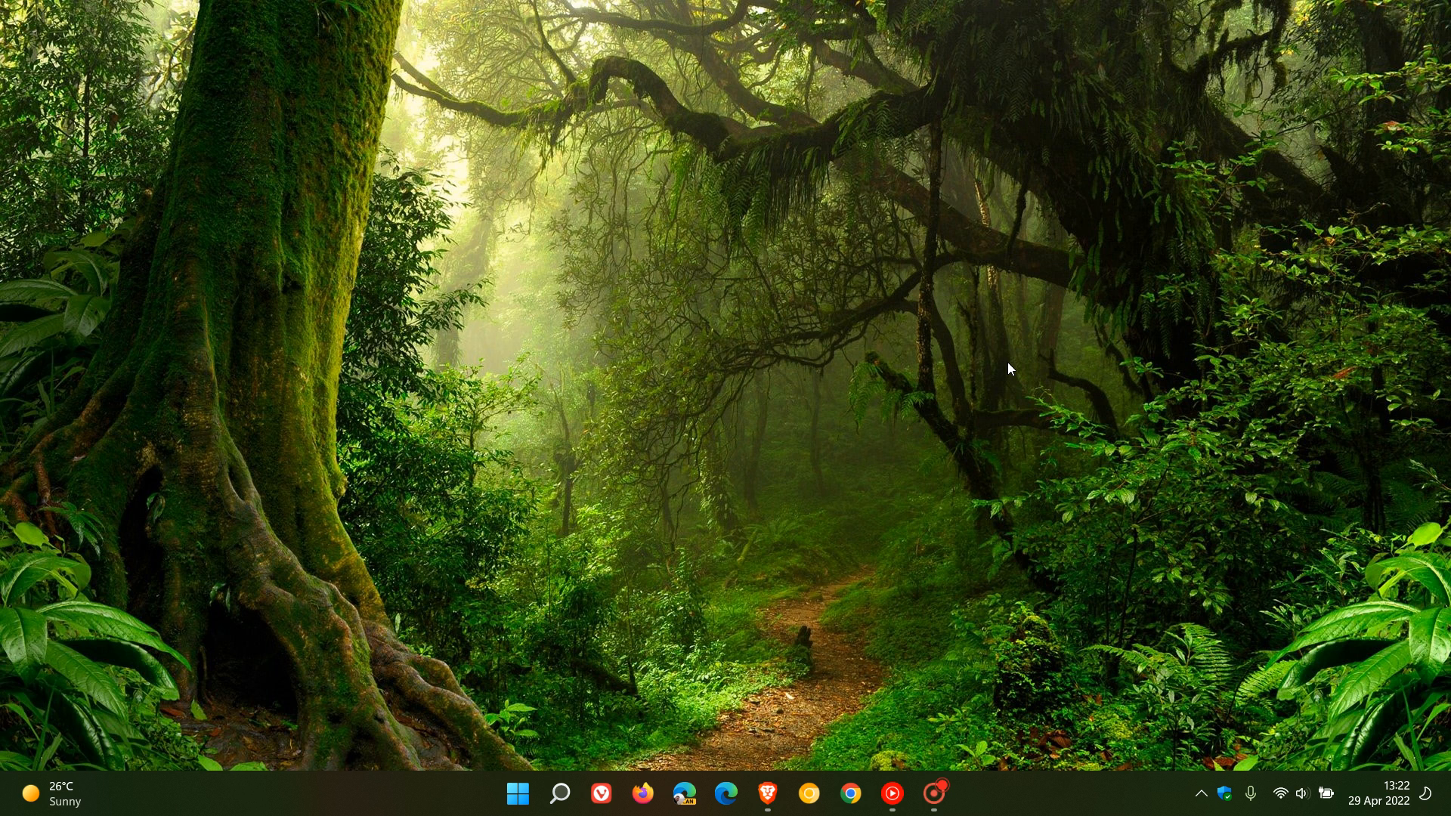
Step: Launch Settings from Start and go to the Windows Update page
left_click(517, 794)
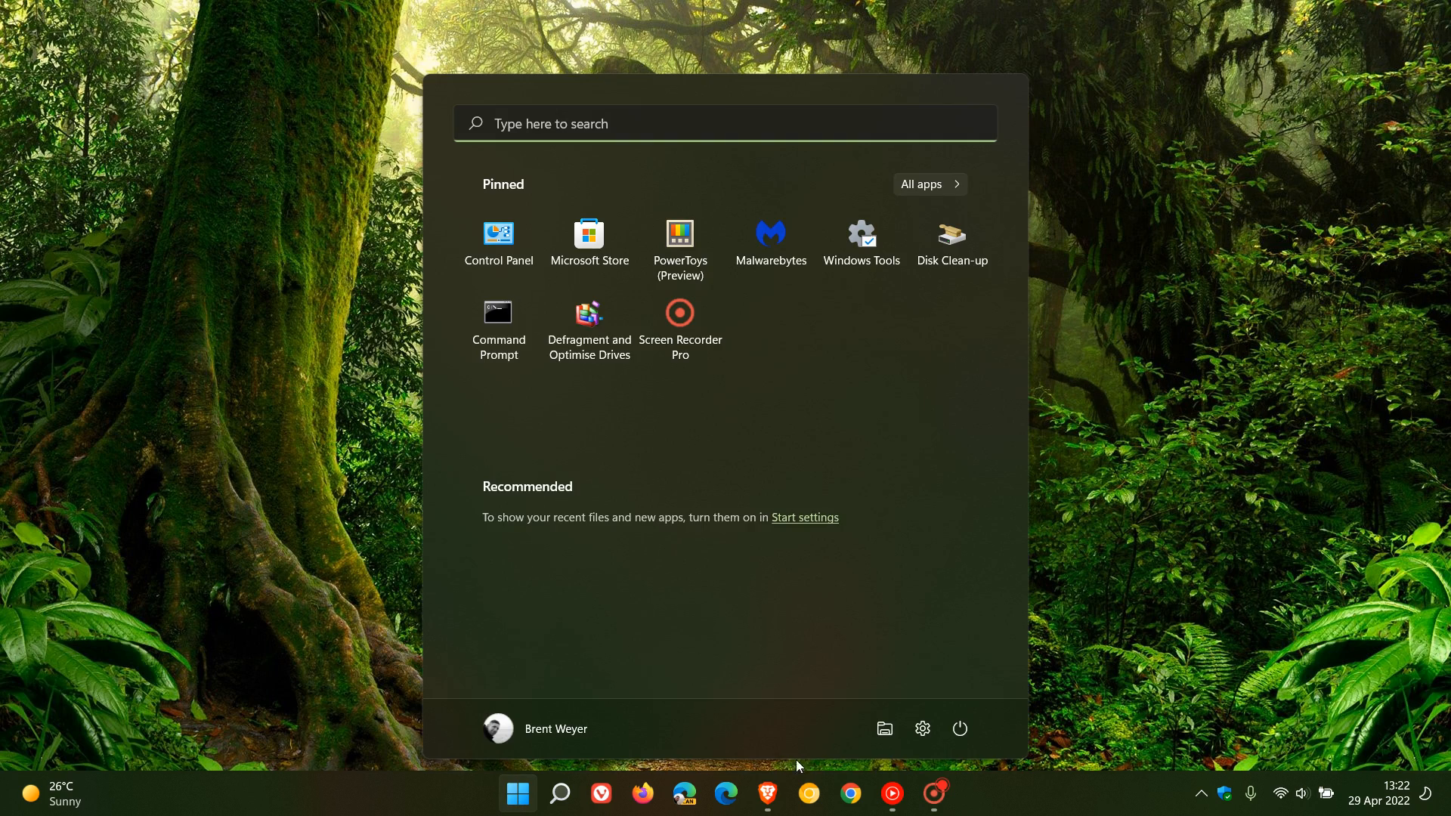
left_click(923, 729)
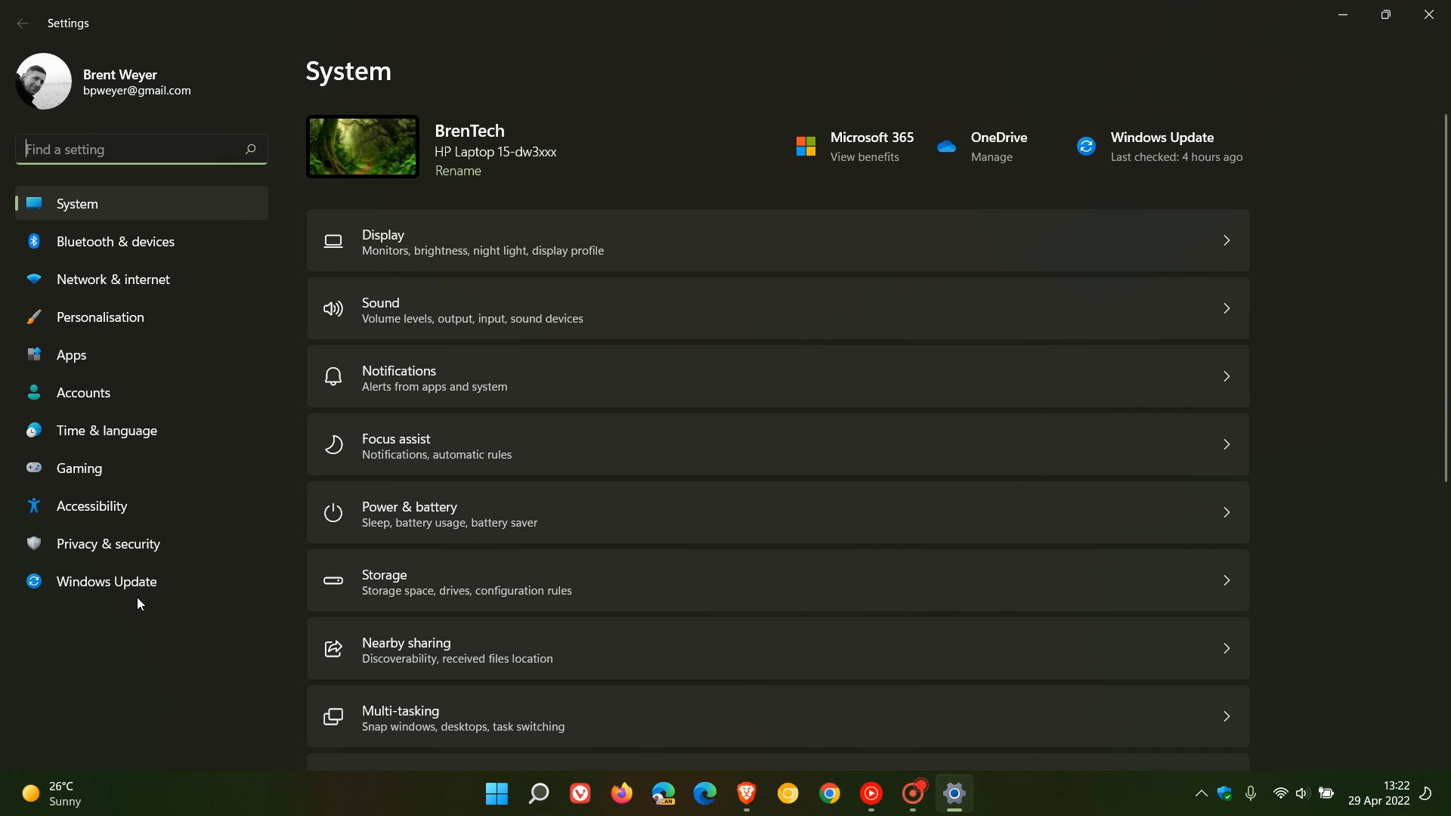
left_click(106, 580)
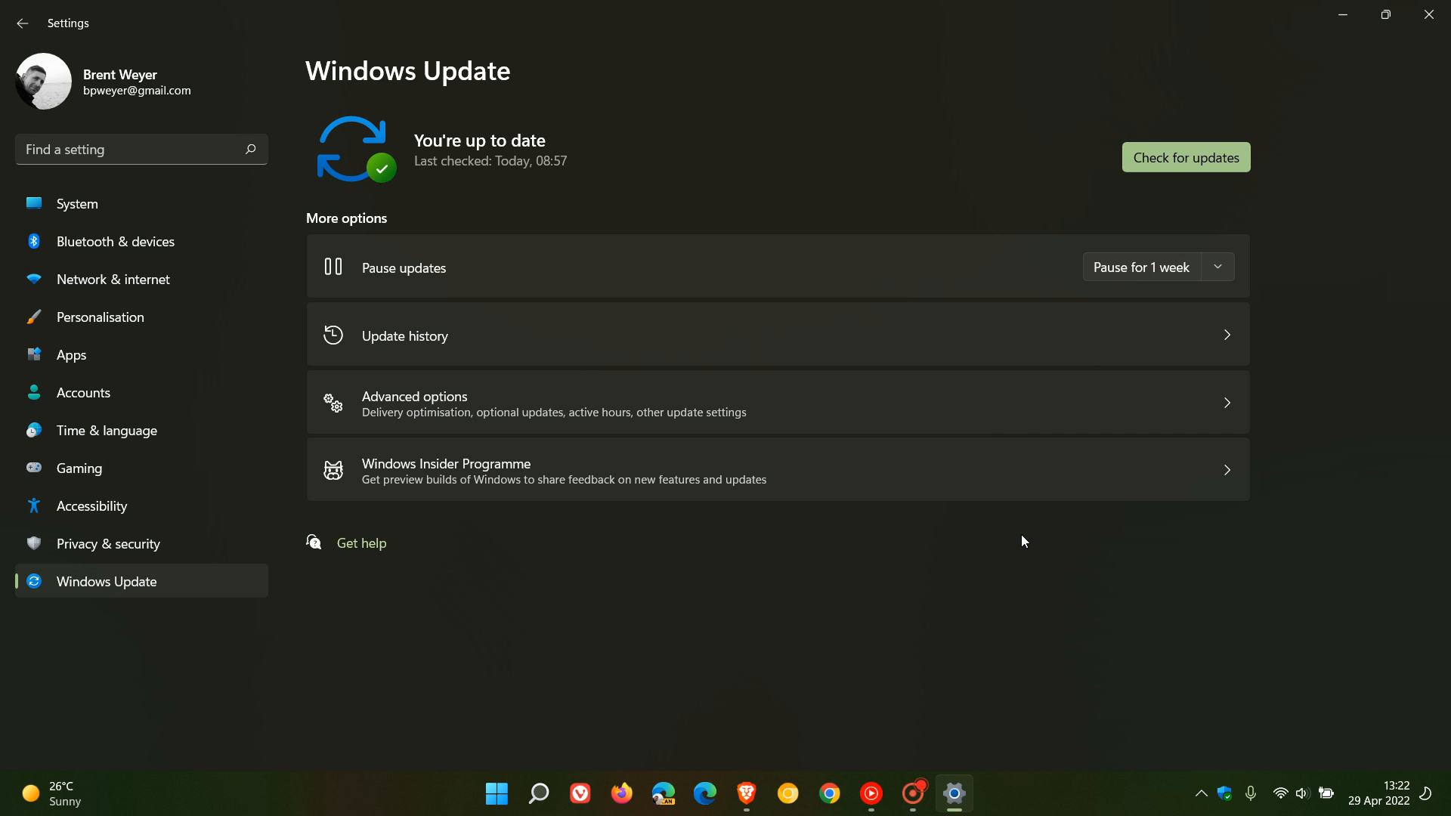
Step: Show Update history listing the 2022-04 cumulative update KB5012643 from 26 Apr 2022
left_click(405, 336)
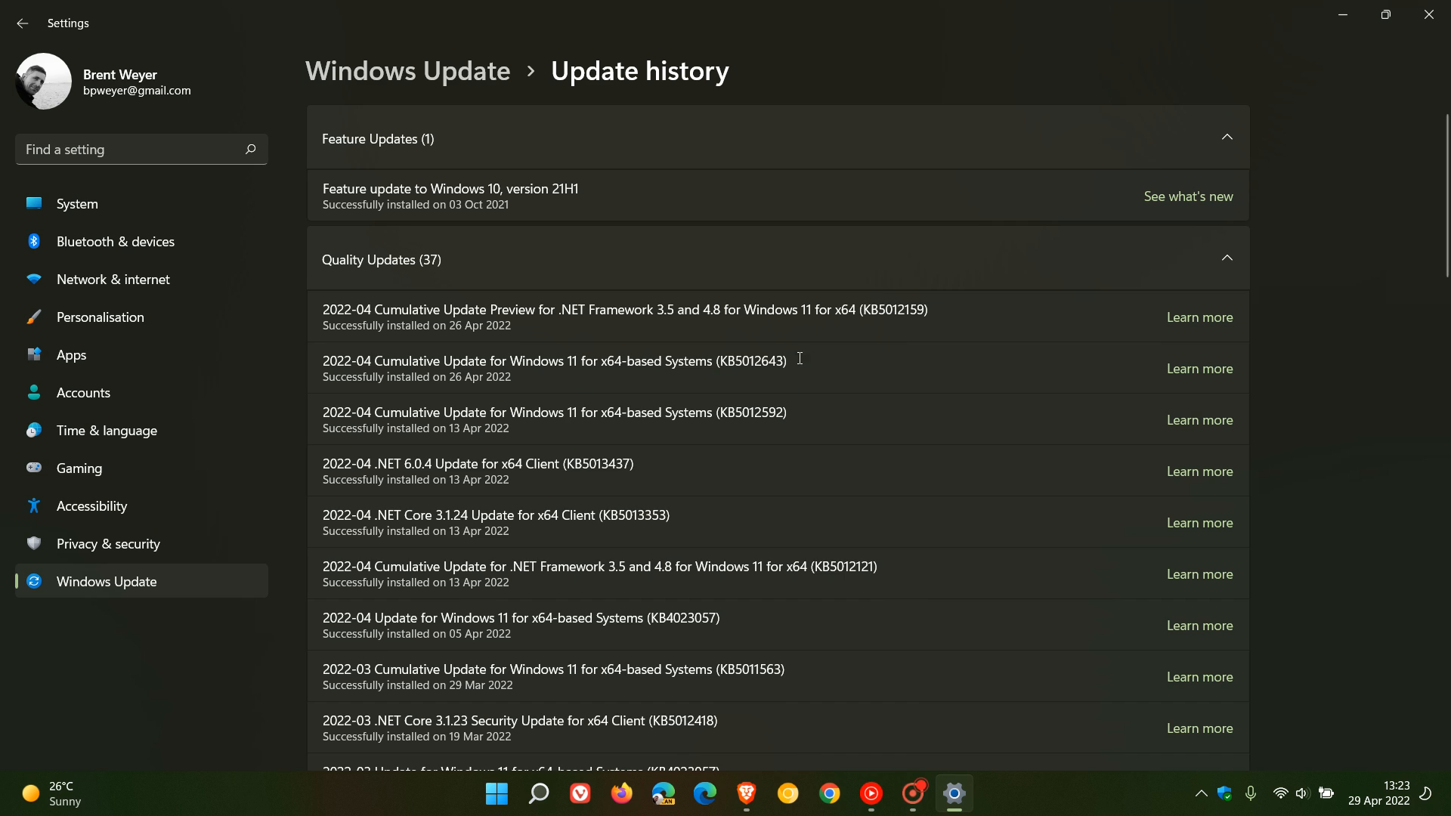
mouse_move(781, 385)
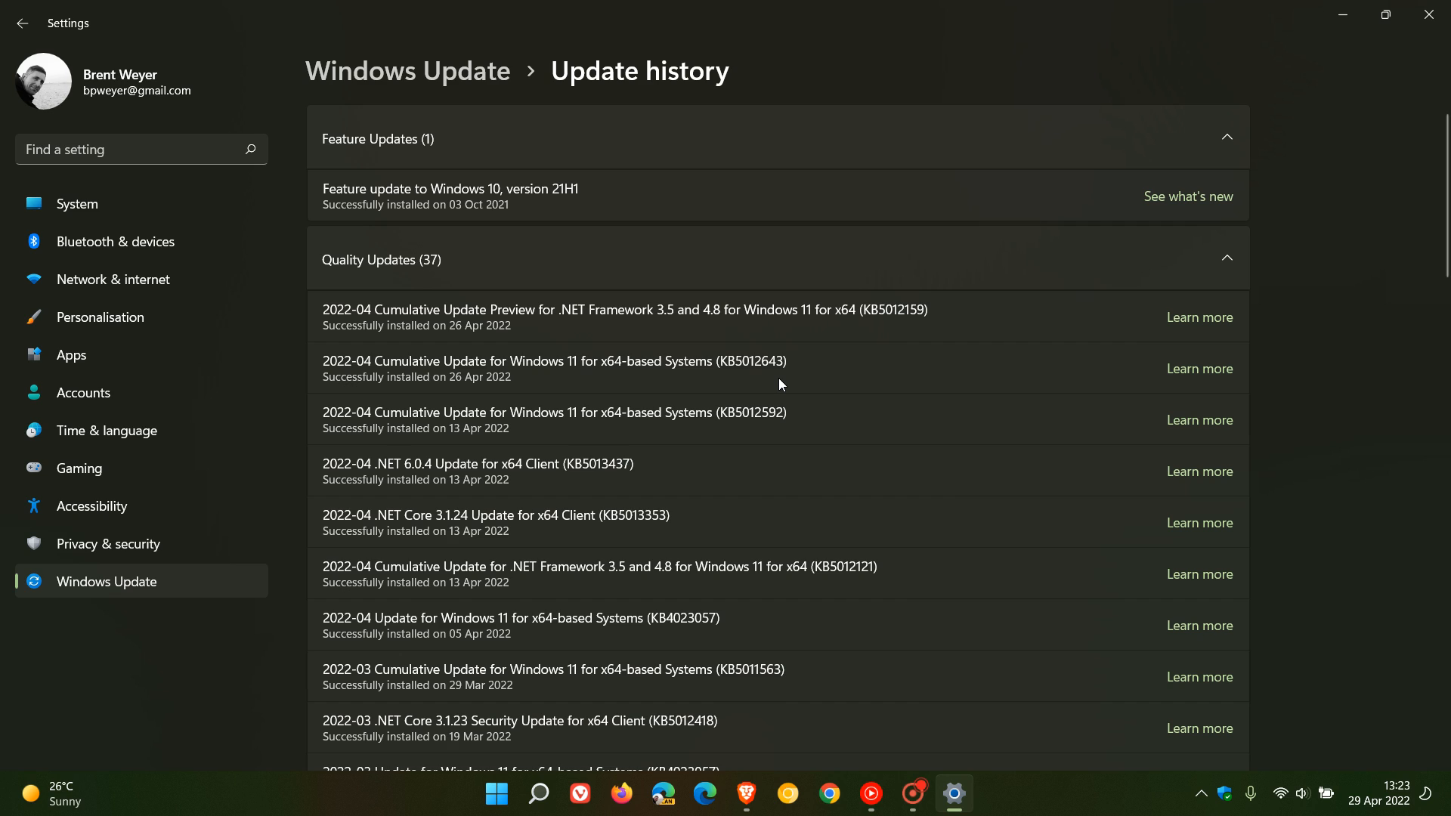
mouse_move(742, 393)
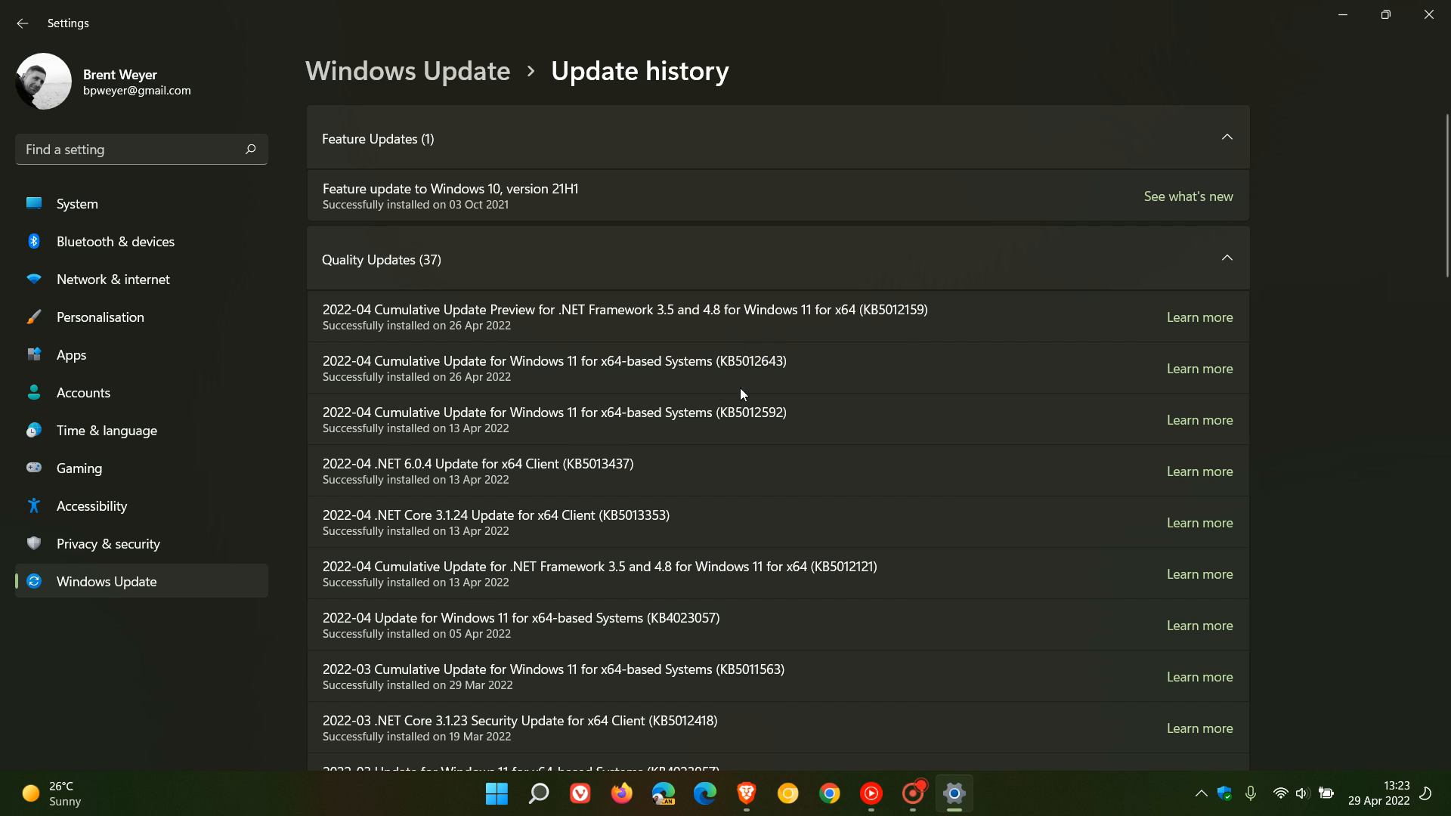
mouse_move(722, 388)
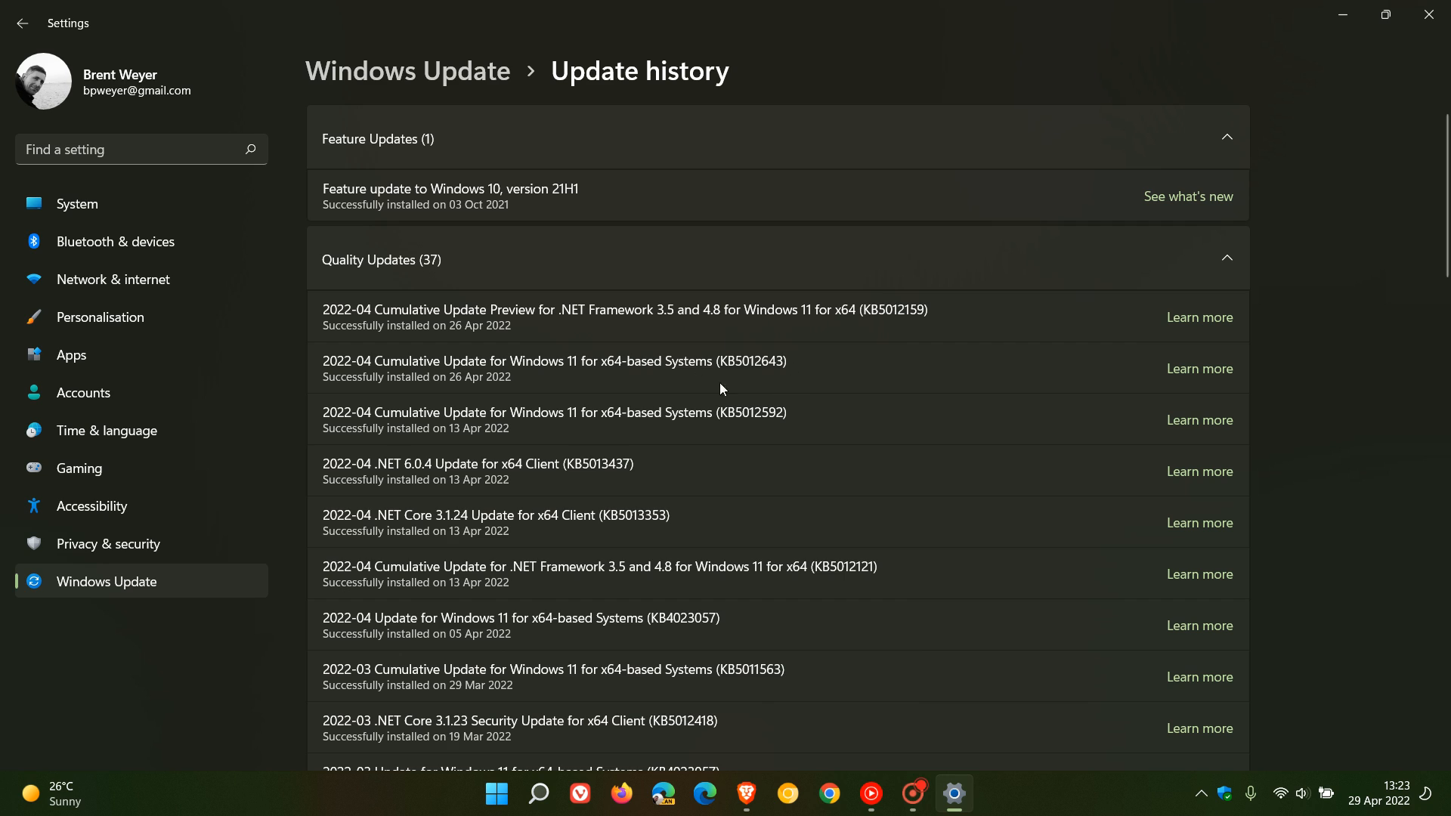
mouse_move(759, 351)
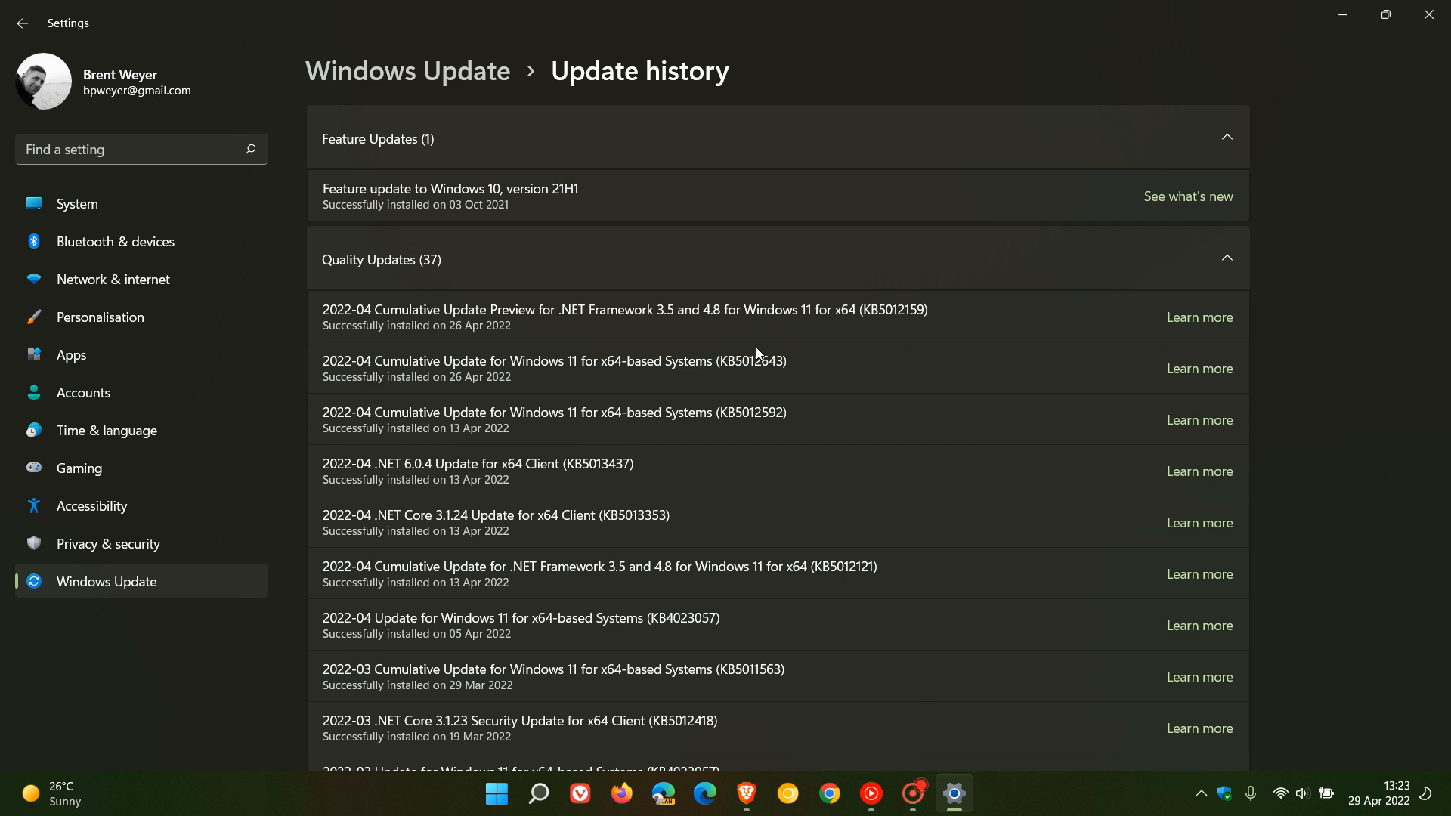
mouse_move(731, 386)
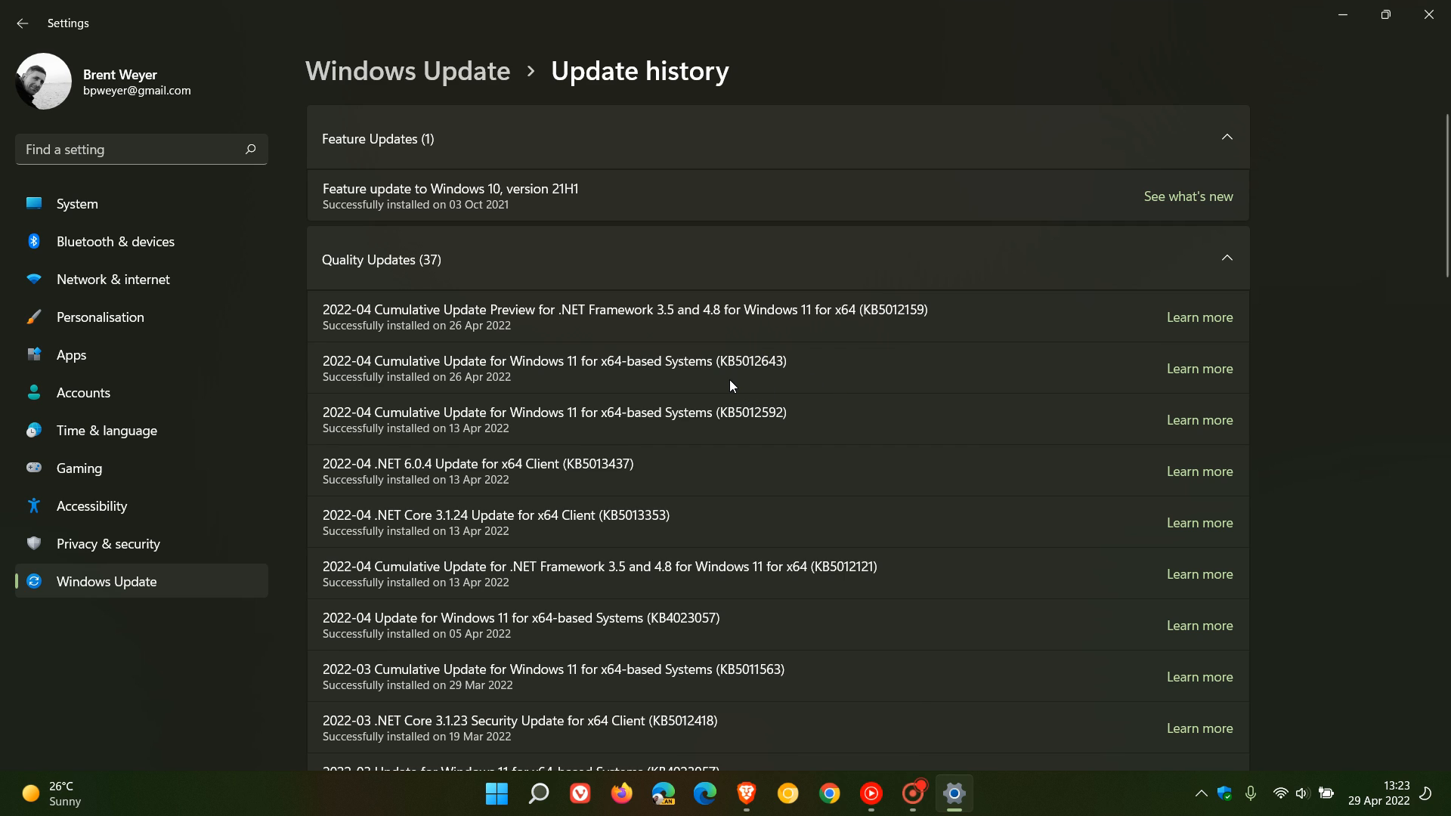
mouse_move(779, 381)
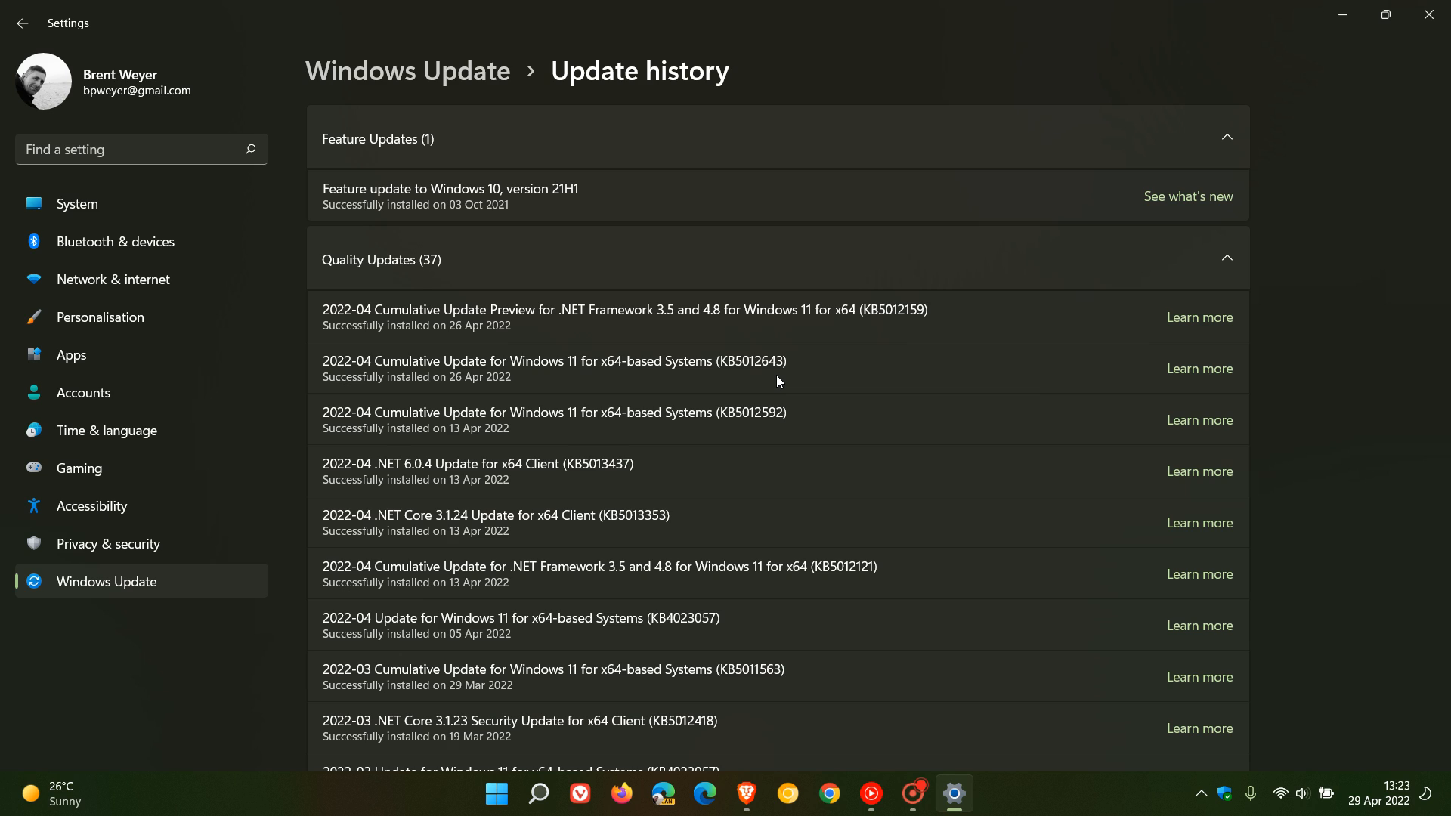
mouse_move(747, 384)
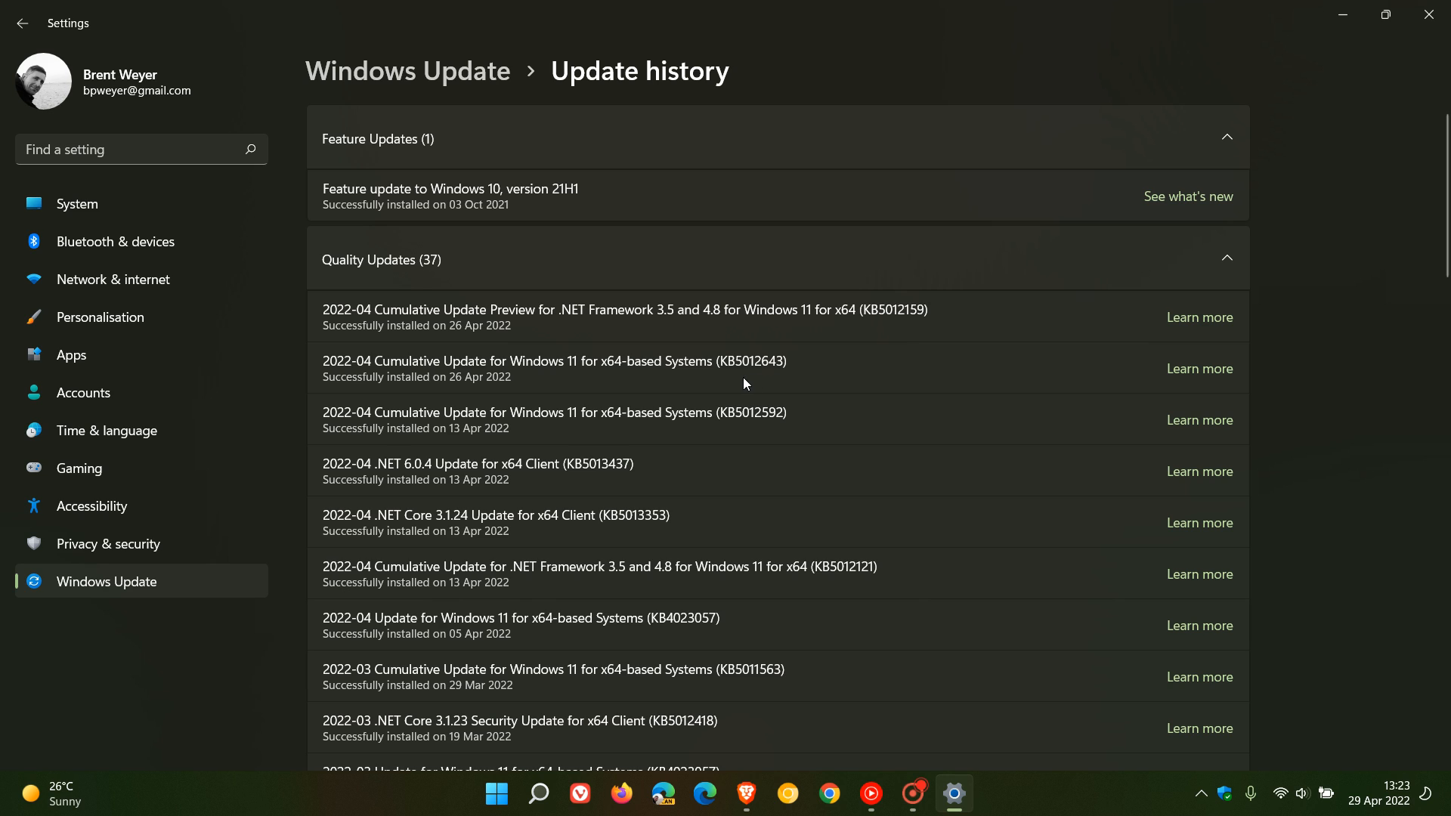
mouse_move(776, 351)
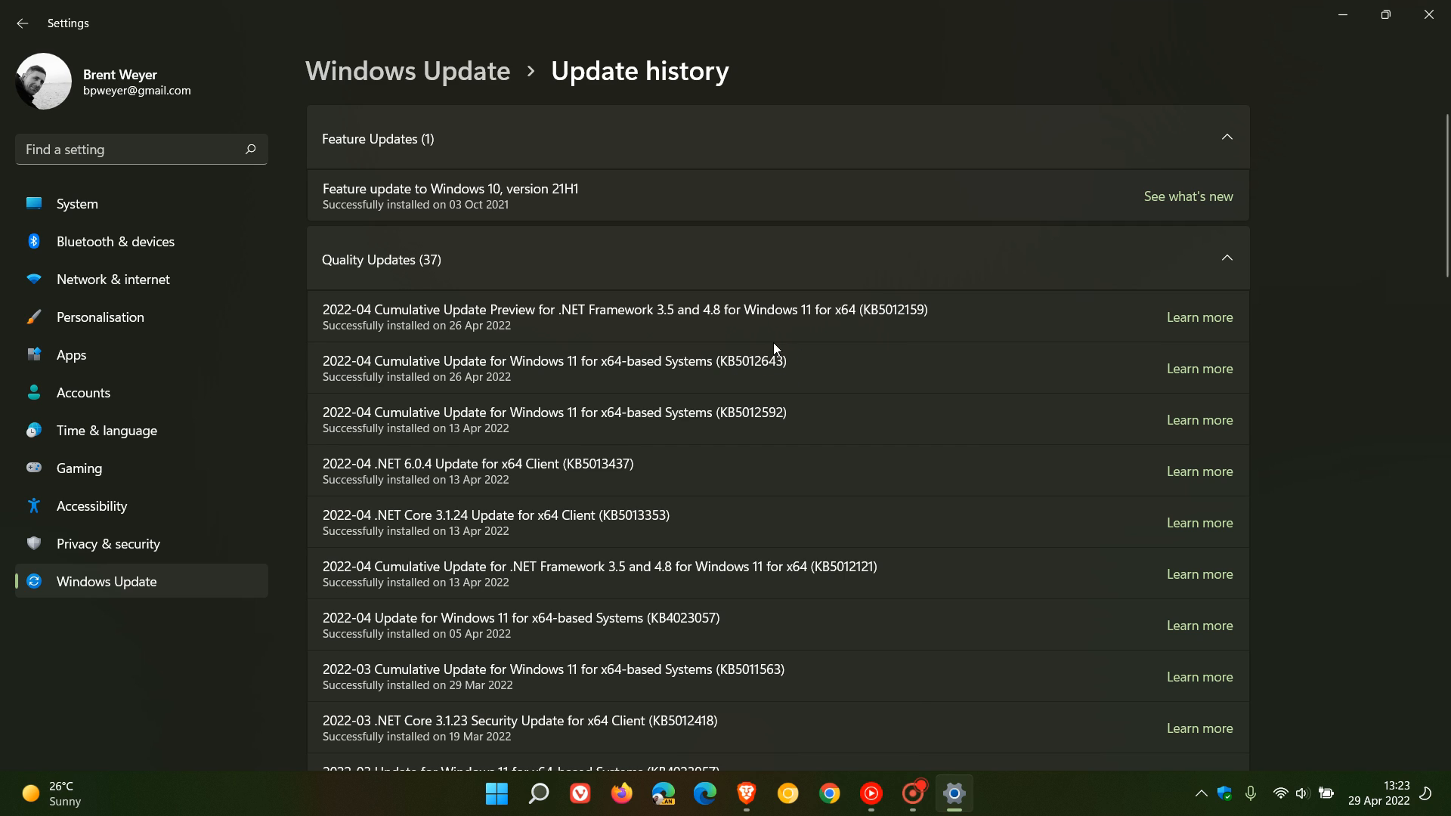
mouse_move(780, 381)
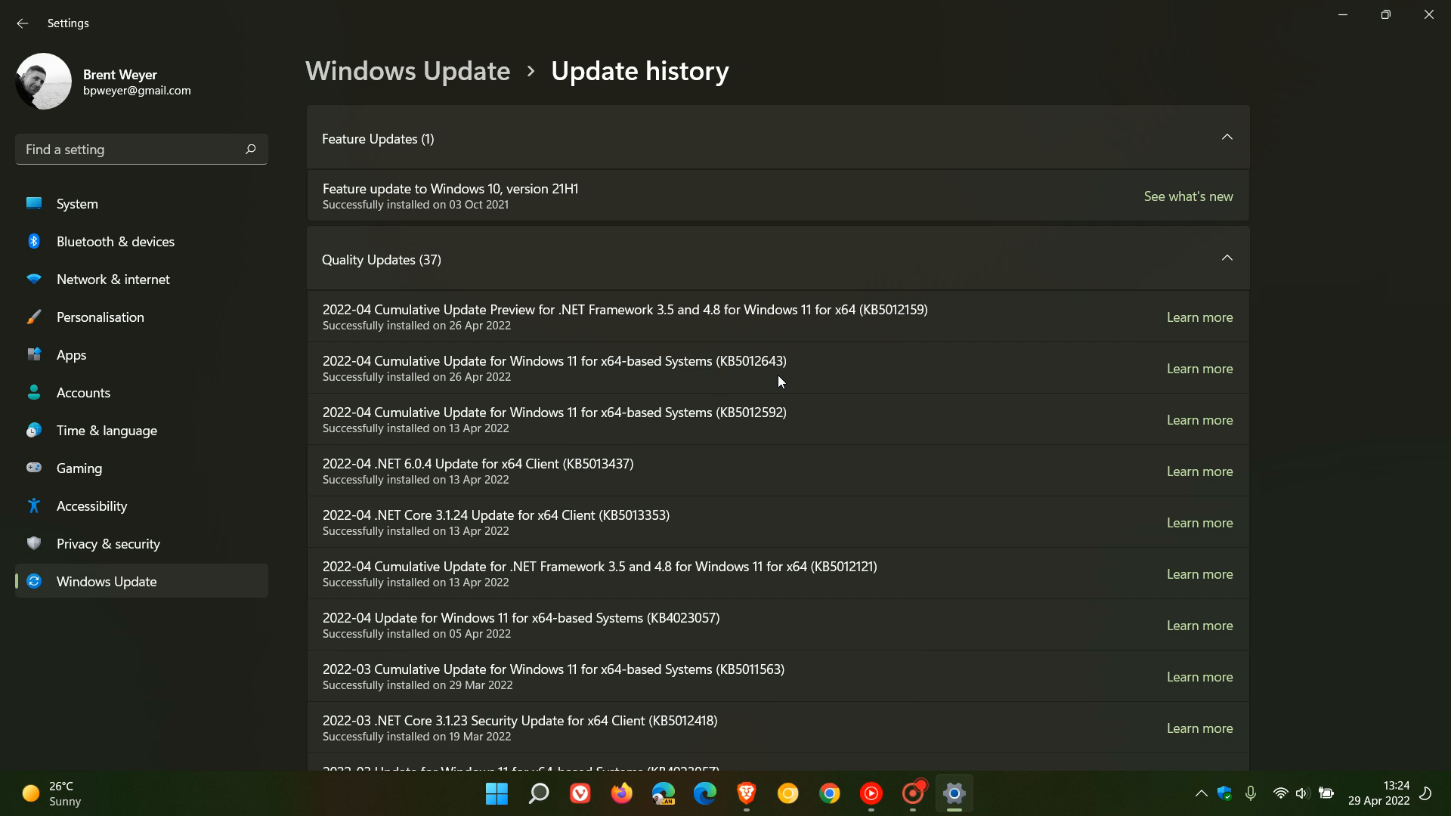
mouse_move(773, 401)
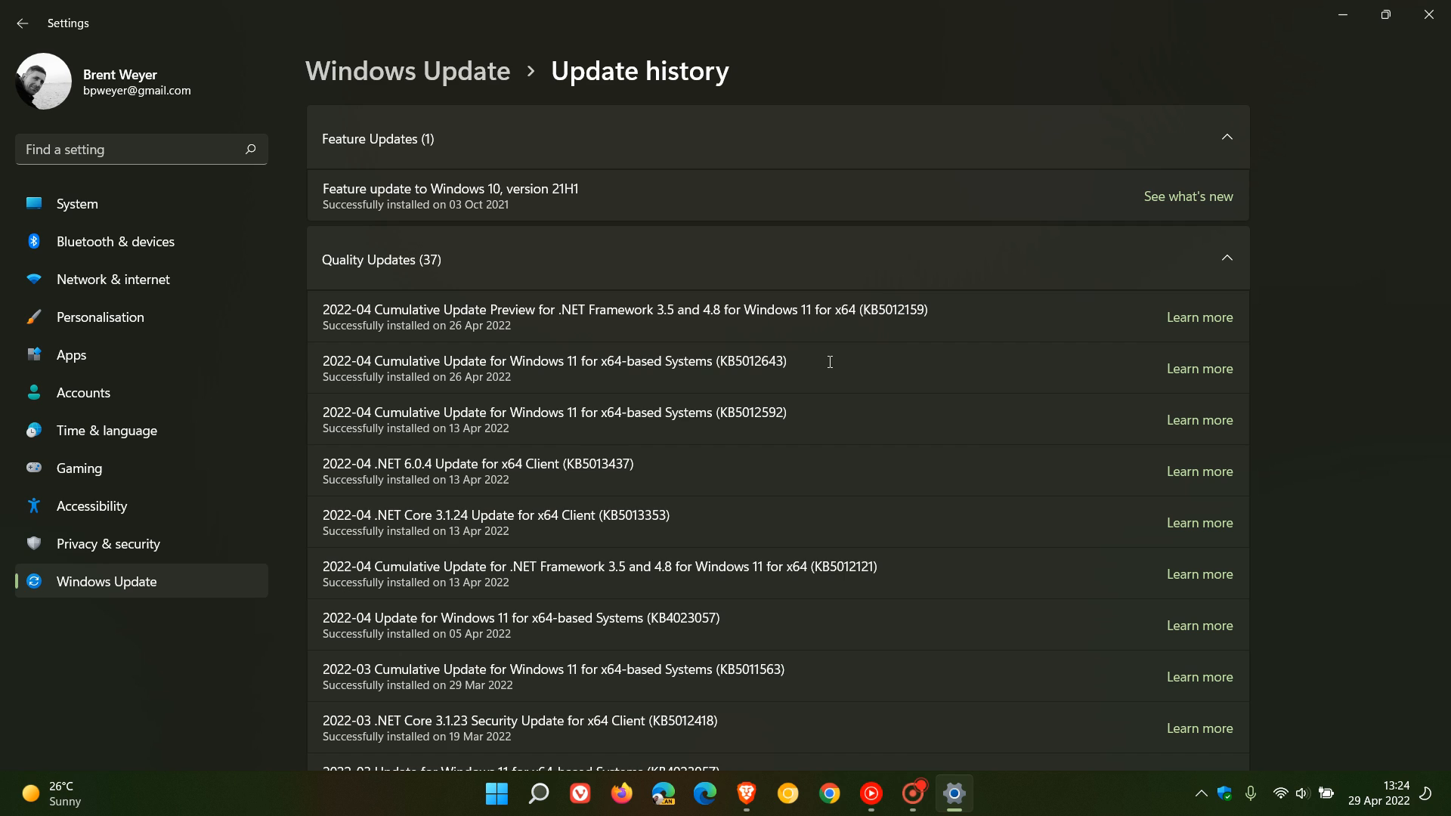
mouse_move(845, 380)
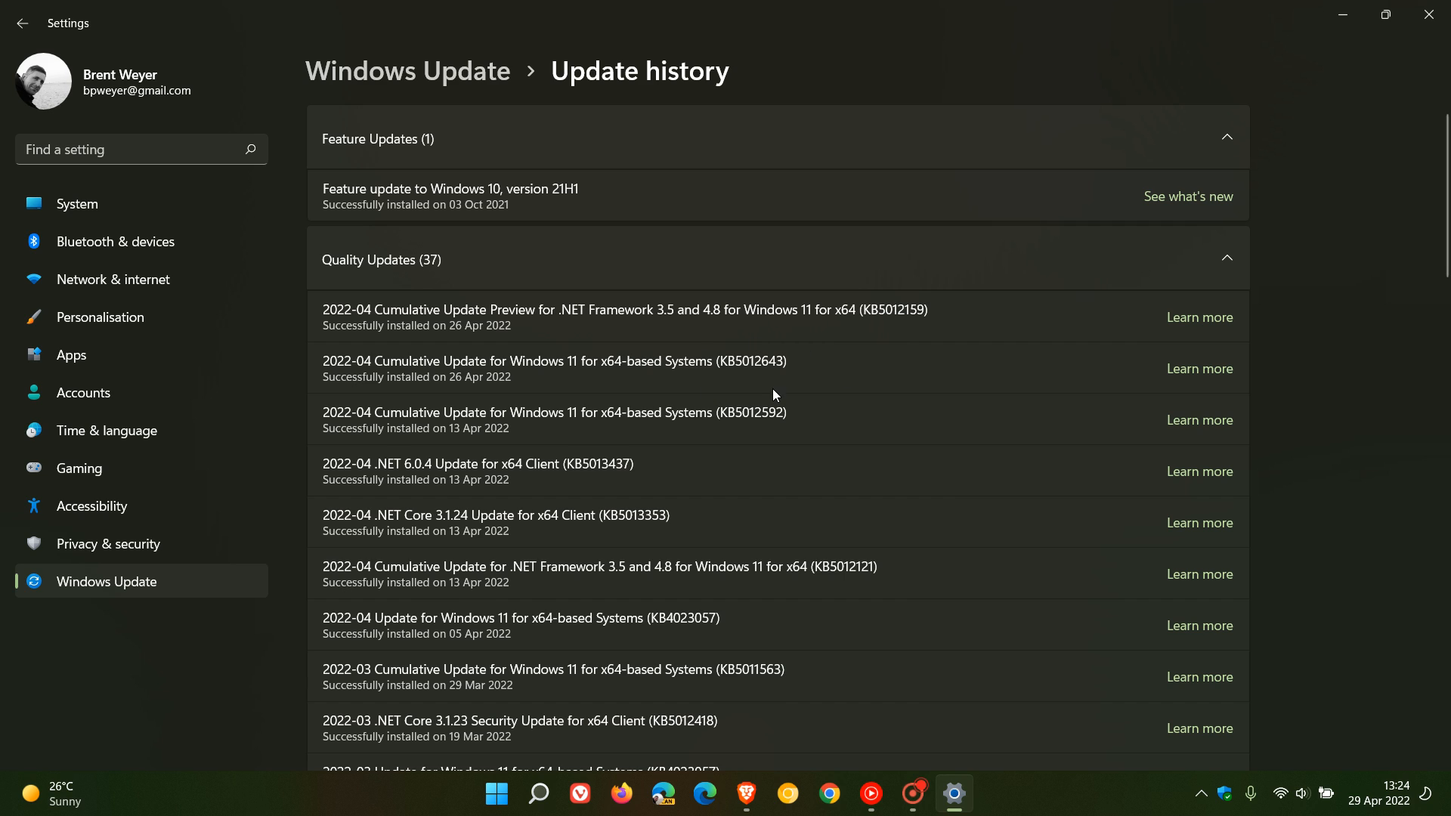
mouse_move(1339, 157)
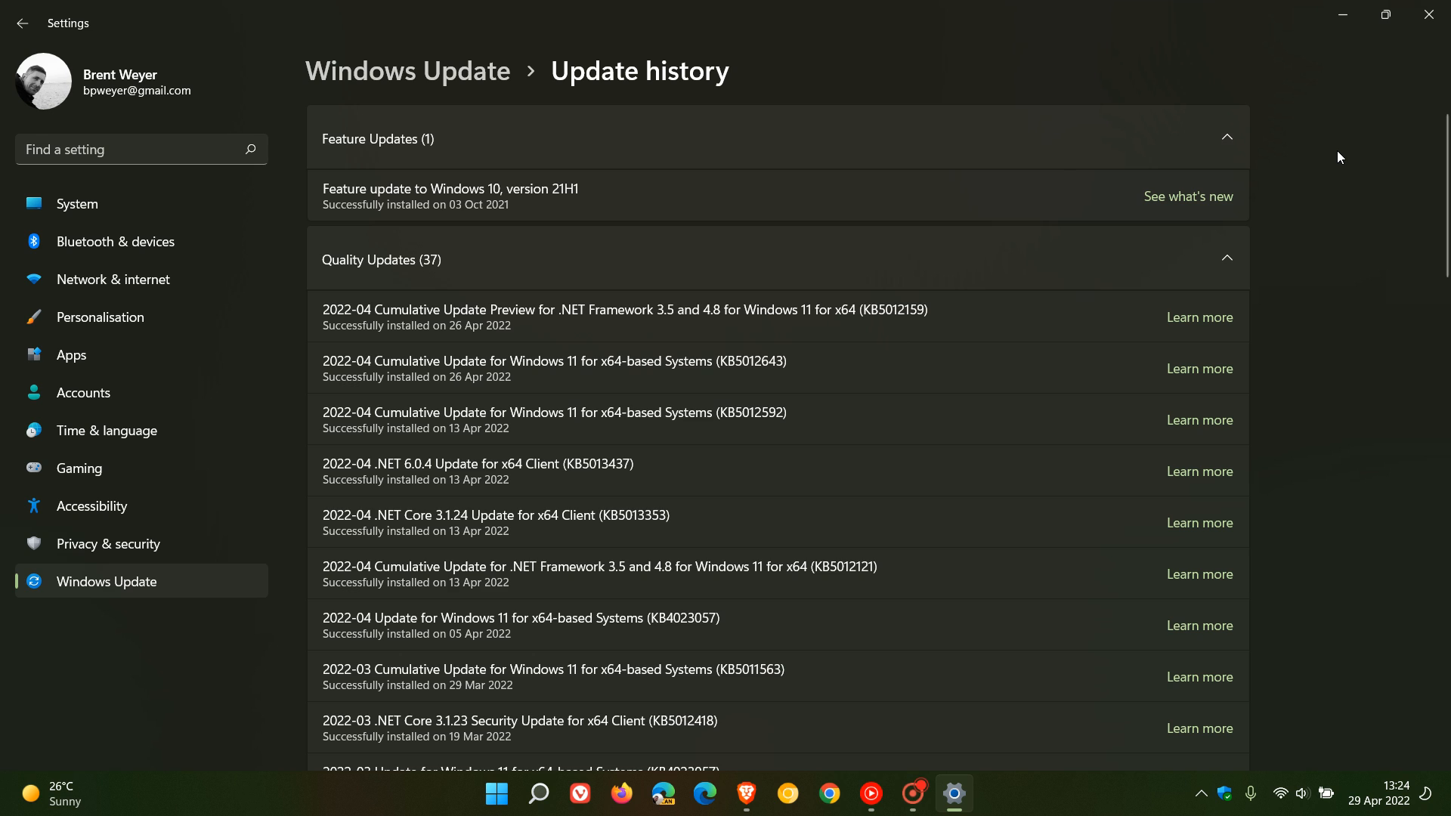
mouse_move(1343, 19)
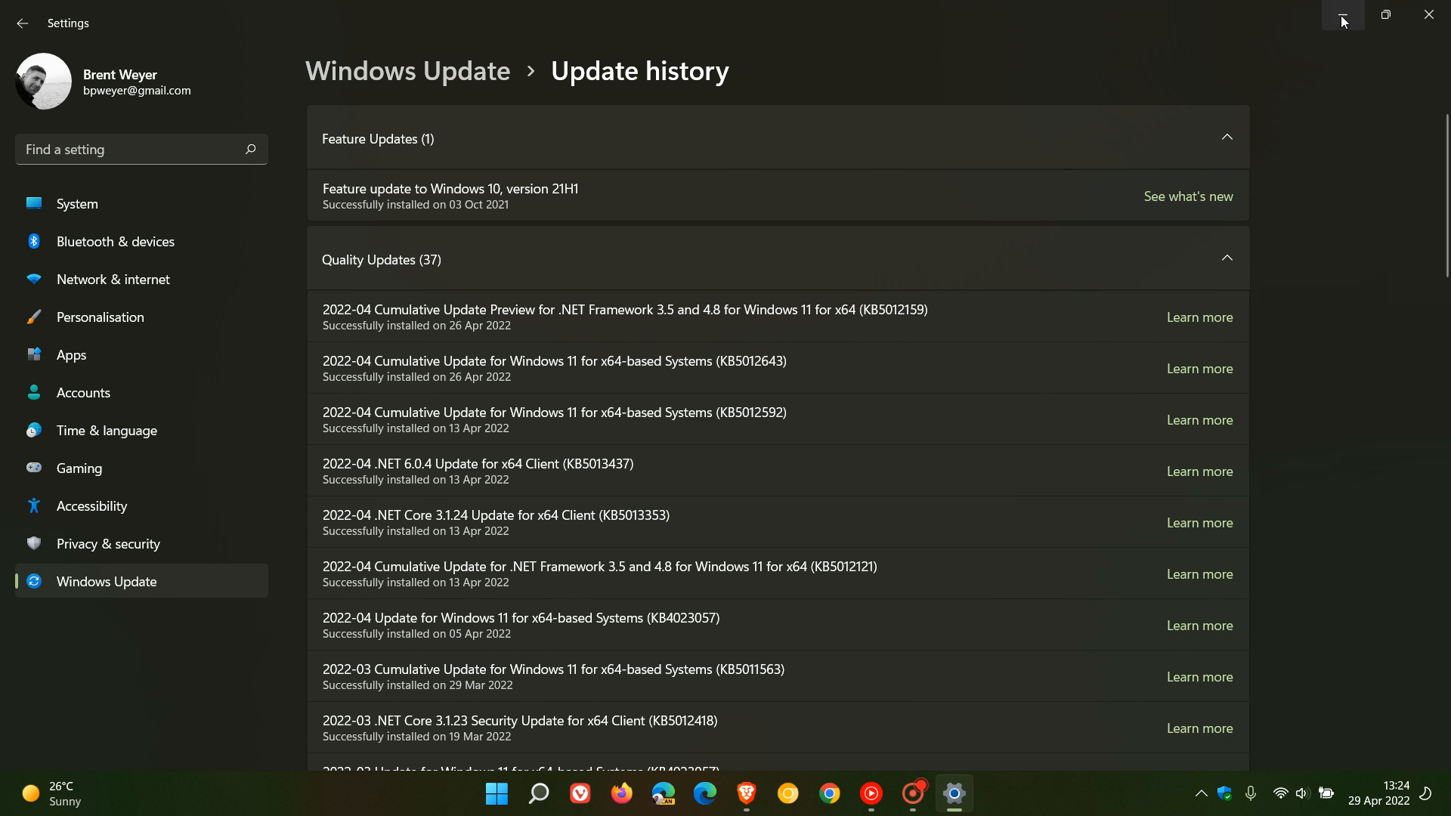
Step: Minimise Settings so only the forest-wallpaper desktop remains
left_click(1430, 13)
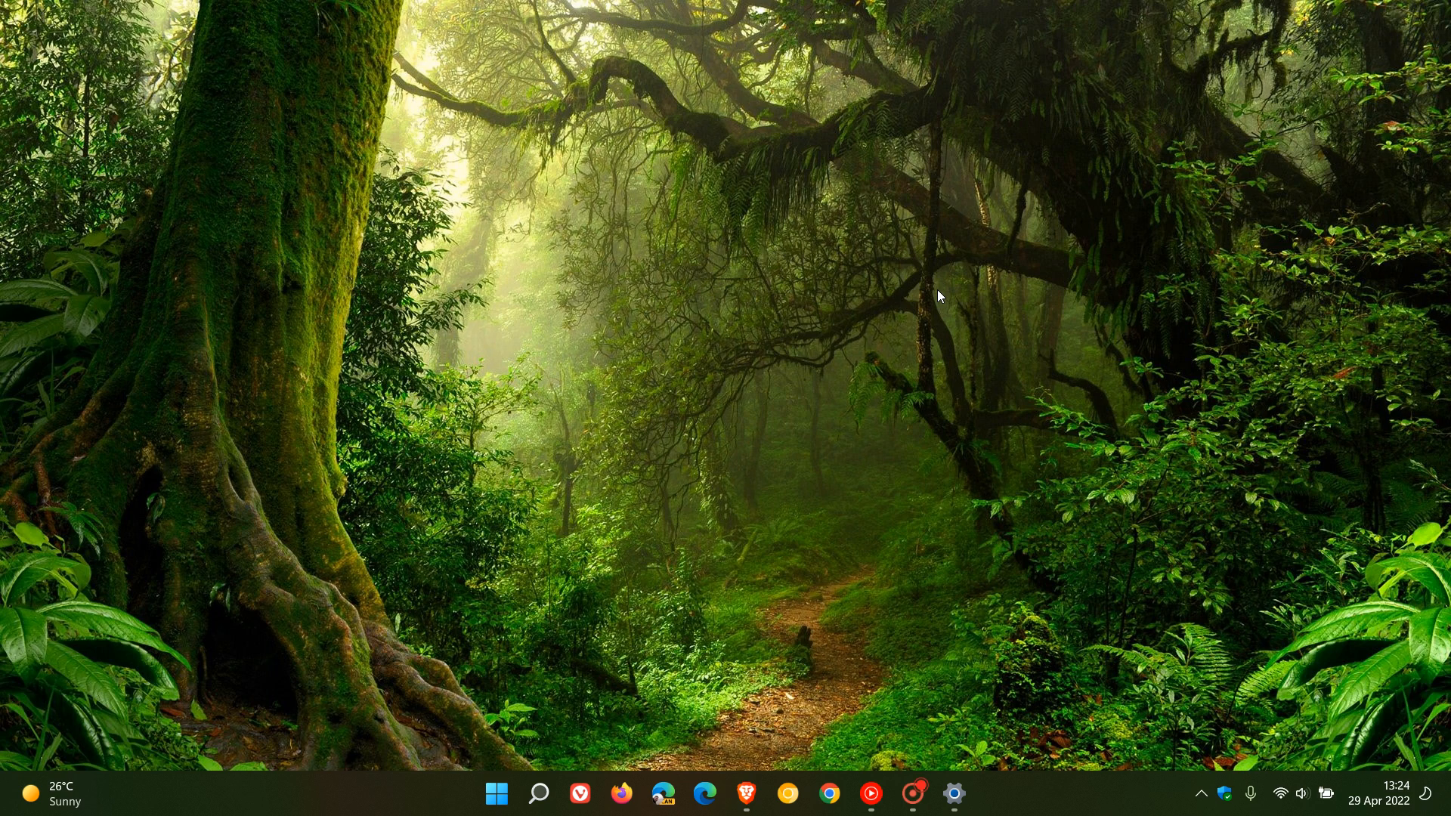
mouse_move(968, 327)
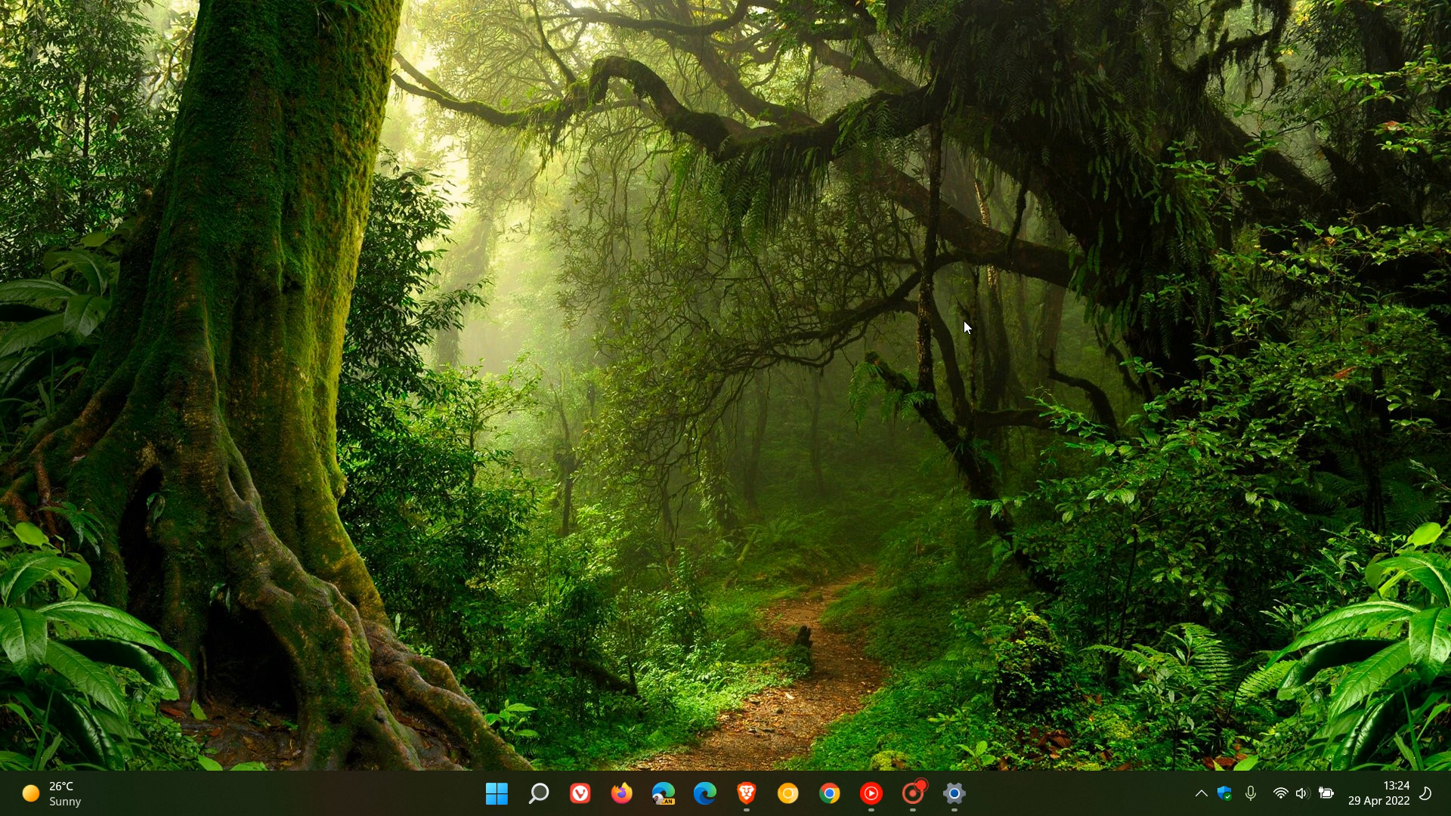
mouse_move(989, 287)
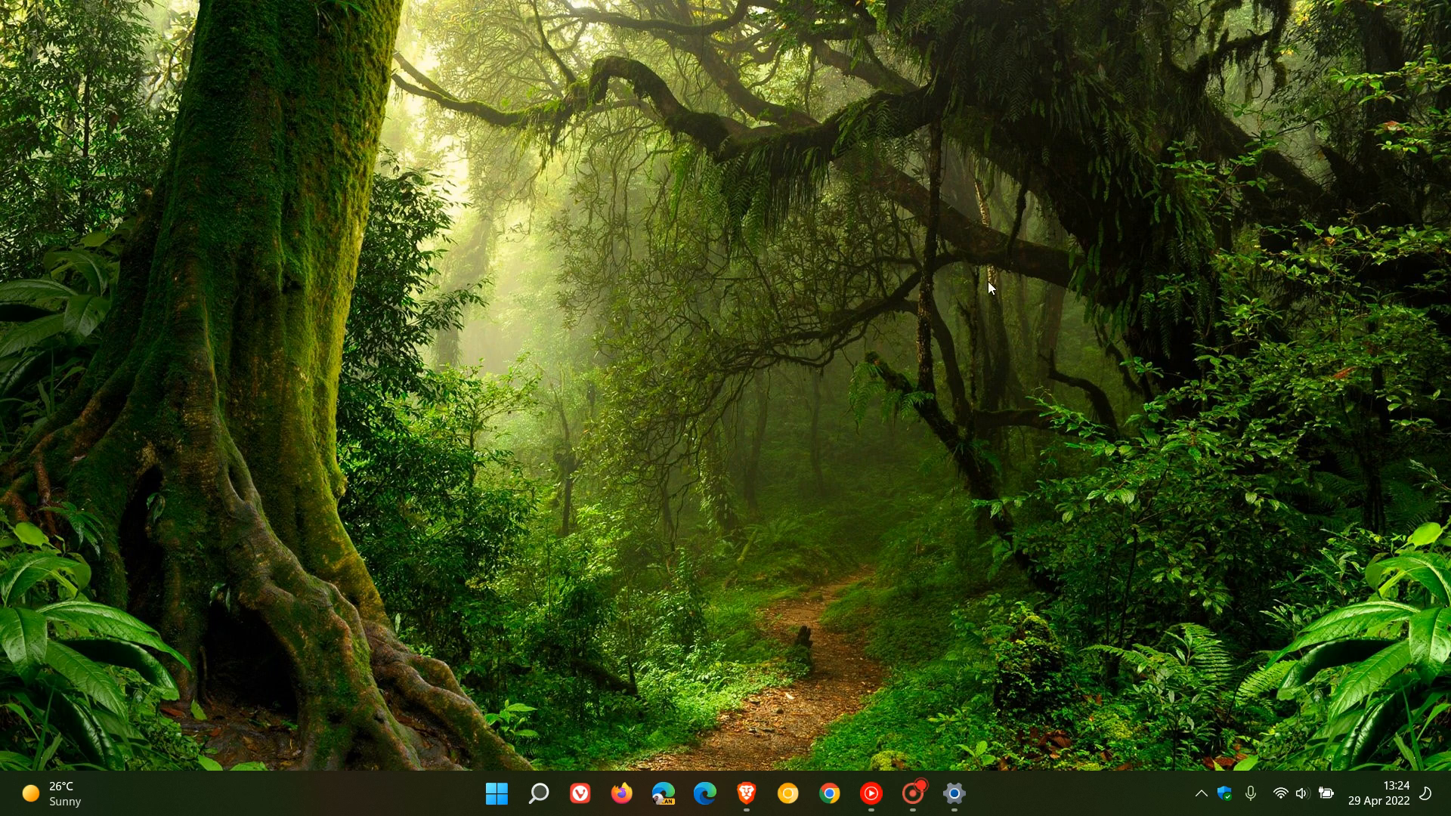
mouse_move(1052, 344)
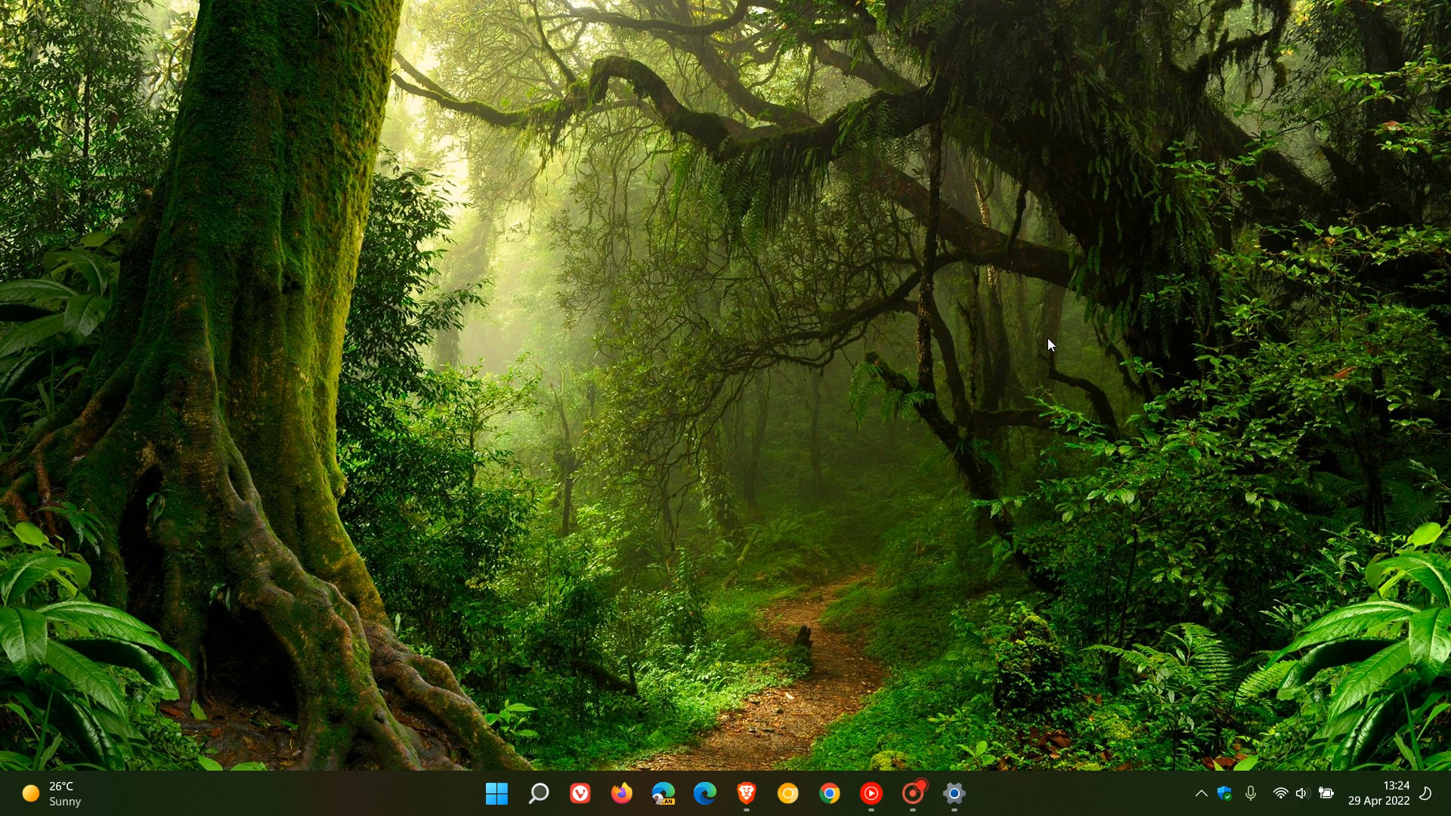
mouse_move(1012, 292)
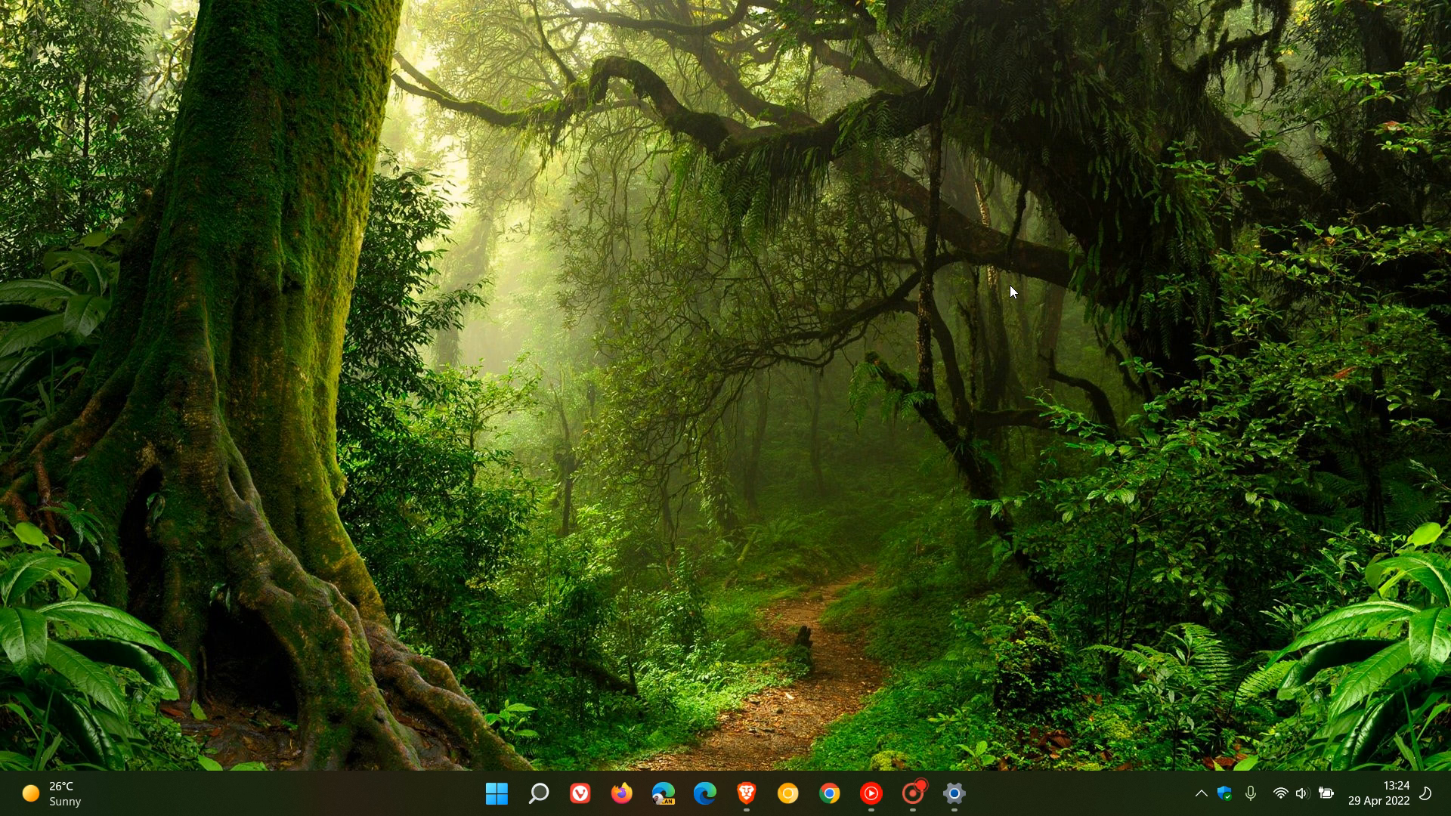